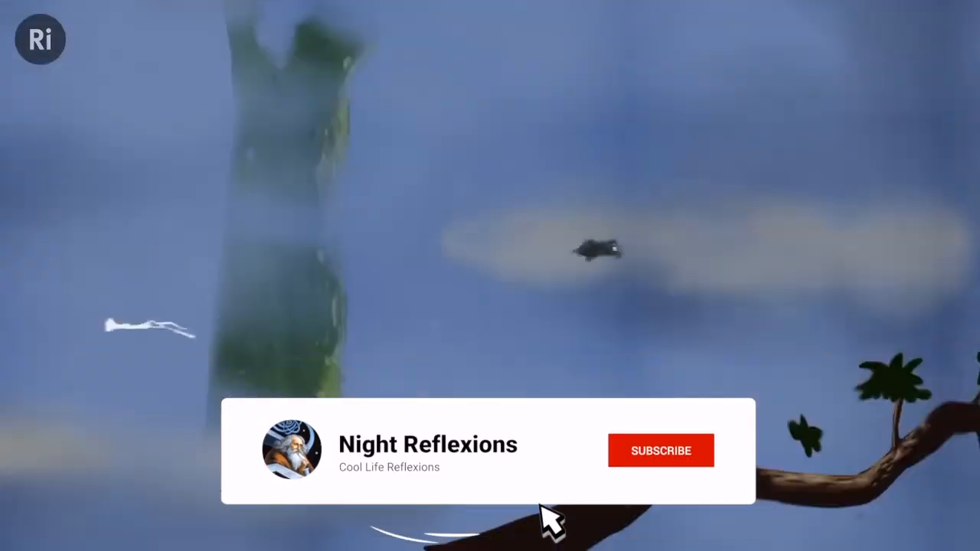
# Subscribe to the Night Reflexions channel so the card shows the grey Subscribed state
pyautogui.click(660, 451)
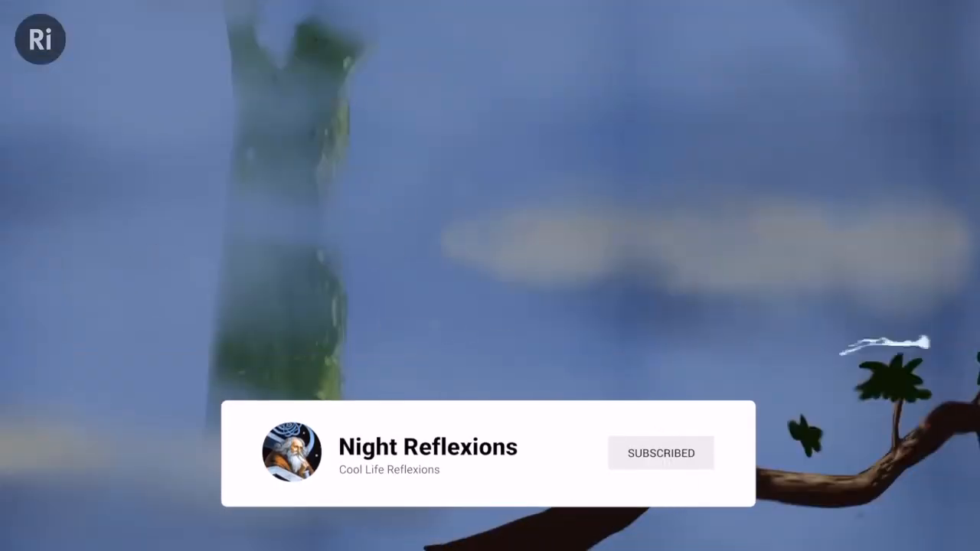